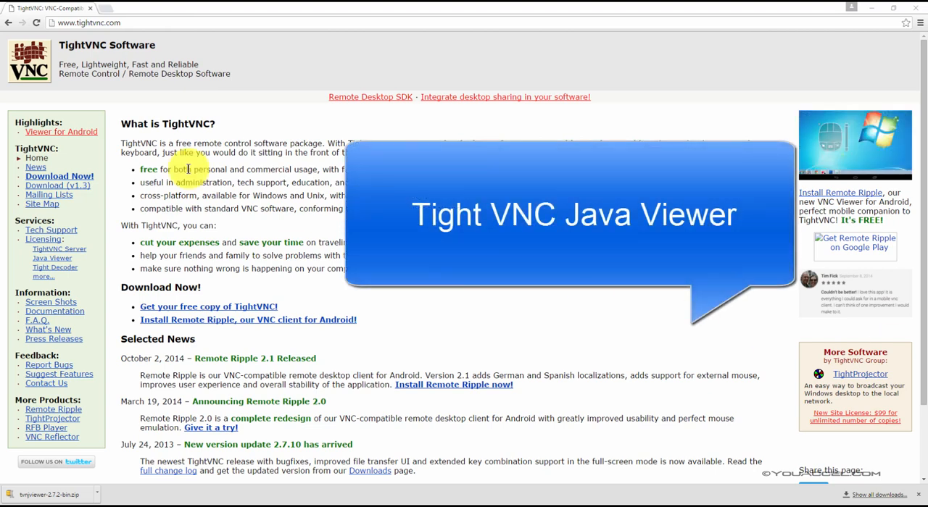
# - From the TightVNC Download page, save the 'TightVNC Java Viewer JAR in a ZIP archive' link
pyautogui.click(87, 22)
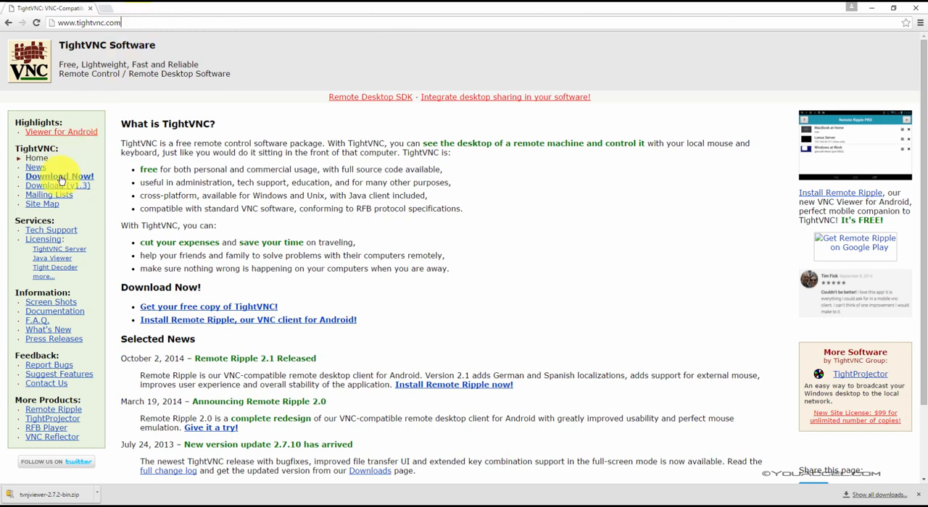
pyautogui.moveTo(59, 177)
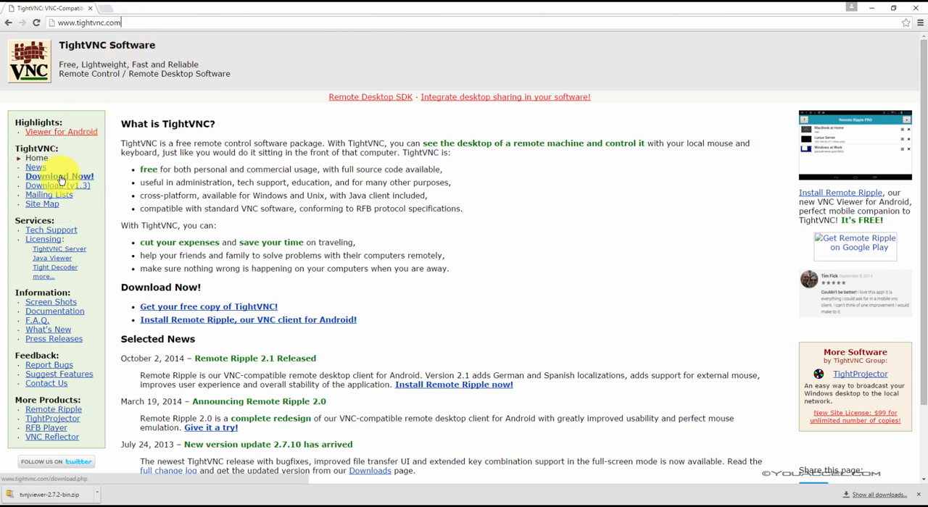
pyautogui.click(58, 177)
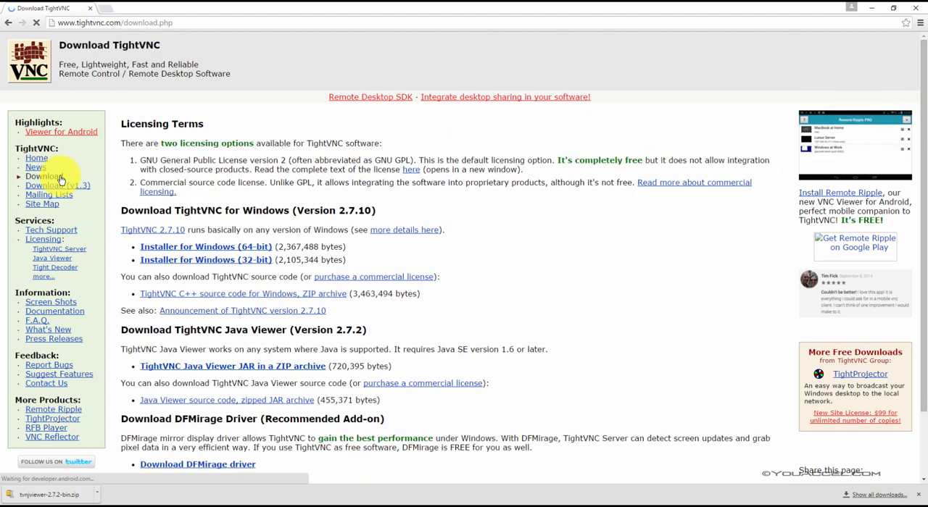
pyautogui.scroll(-3)
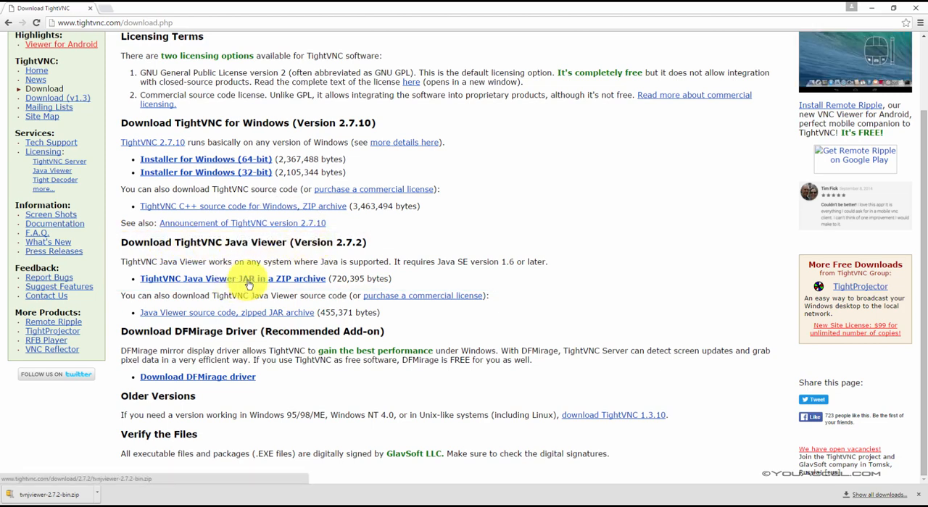
pyautogui.rightClick(250, 278)
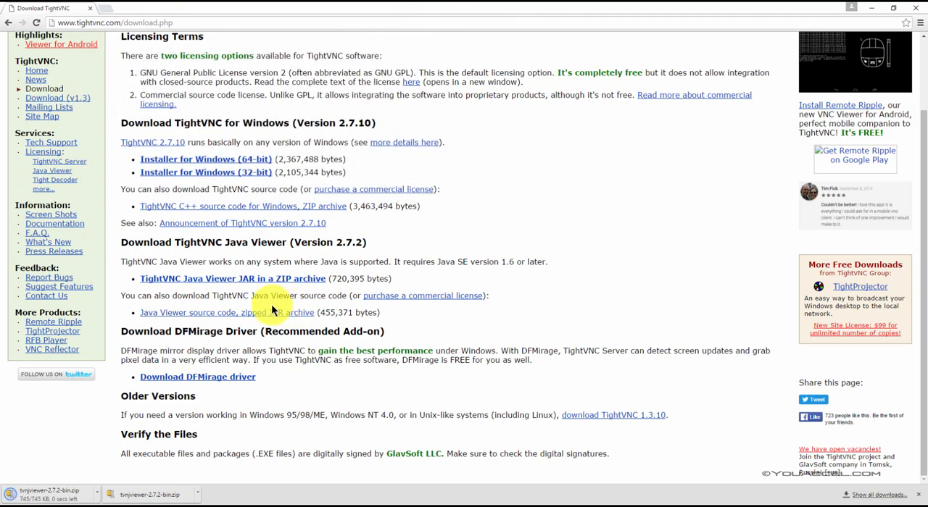
pyautogui.moveTo(76, 490)
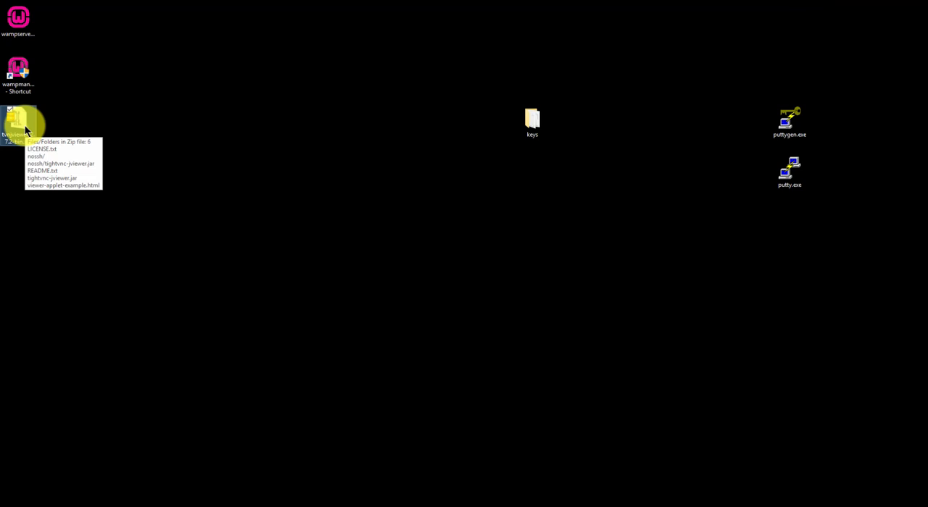
# - Extract the zip via WinZip to folder tvnjviewer-2.7.2-bin on the desktop and open that folder
pyautogui.rightClick(20, 121)
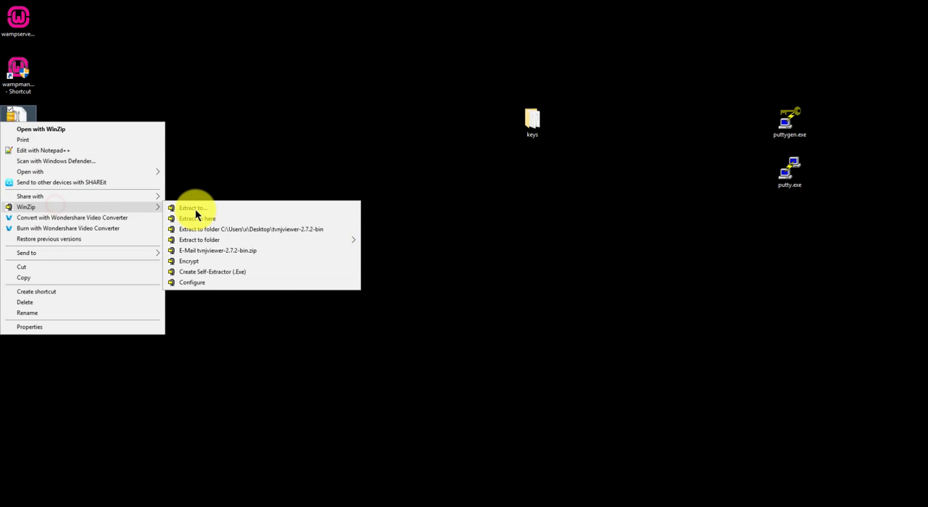
pyautogui.moveTo(224, 229)
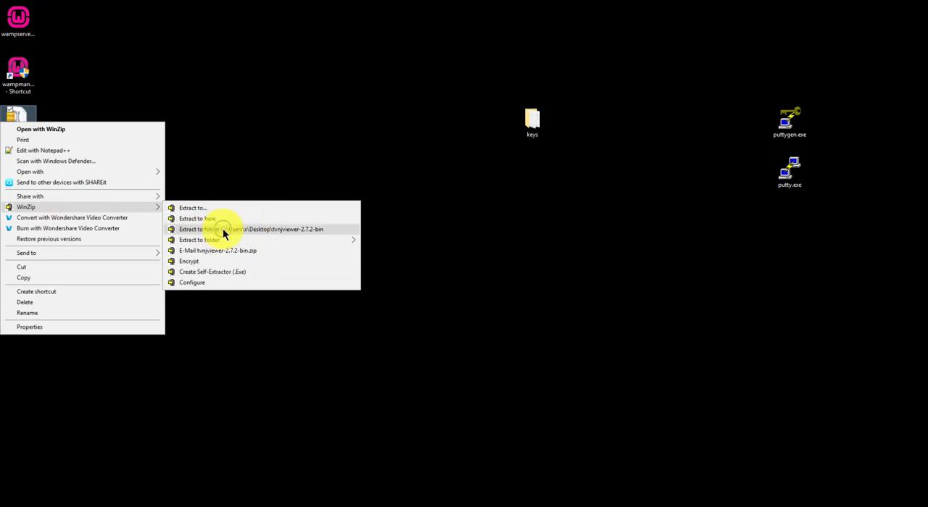
pyautogui.click(250, 229)
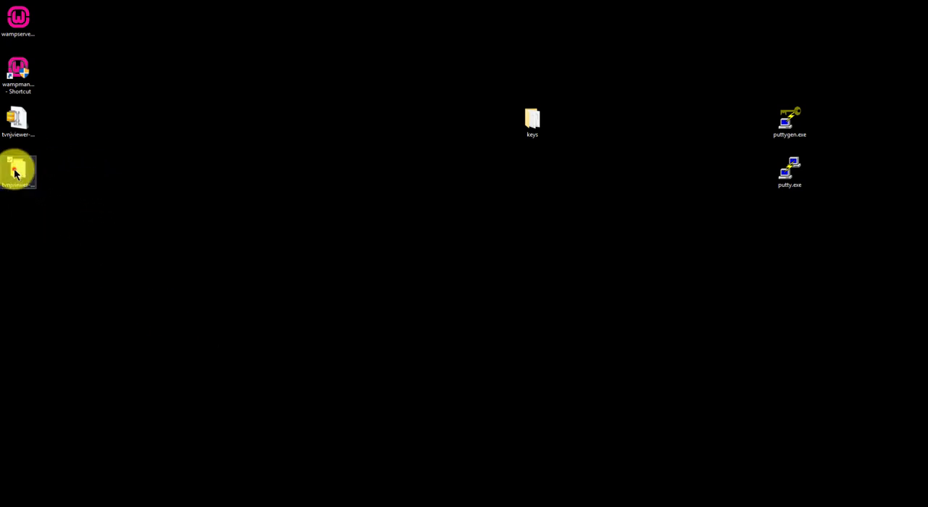
pyautogui.moveTo(17, 170); pyautogui.dragTo(384, 127)
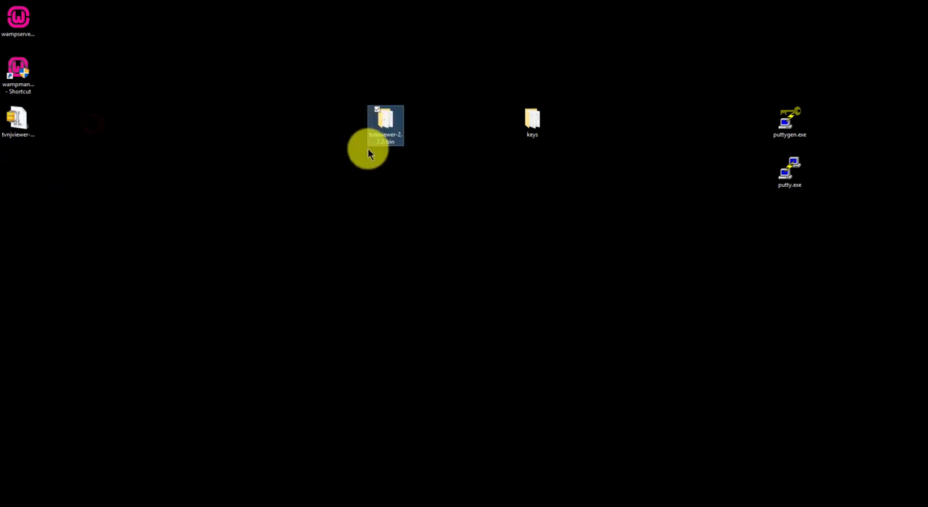
pyautogui.doubleClick(386, 123)
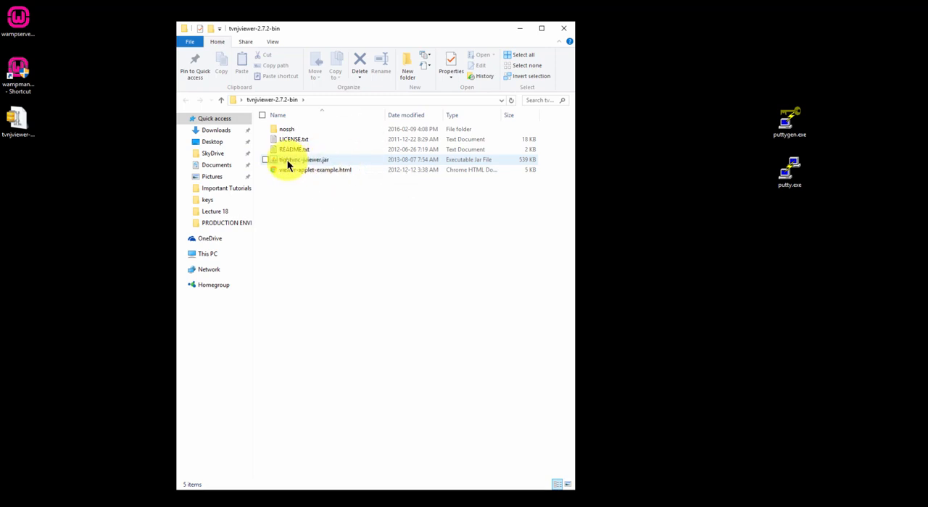
pyautogui.moveTo(366, 164)
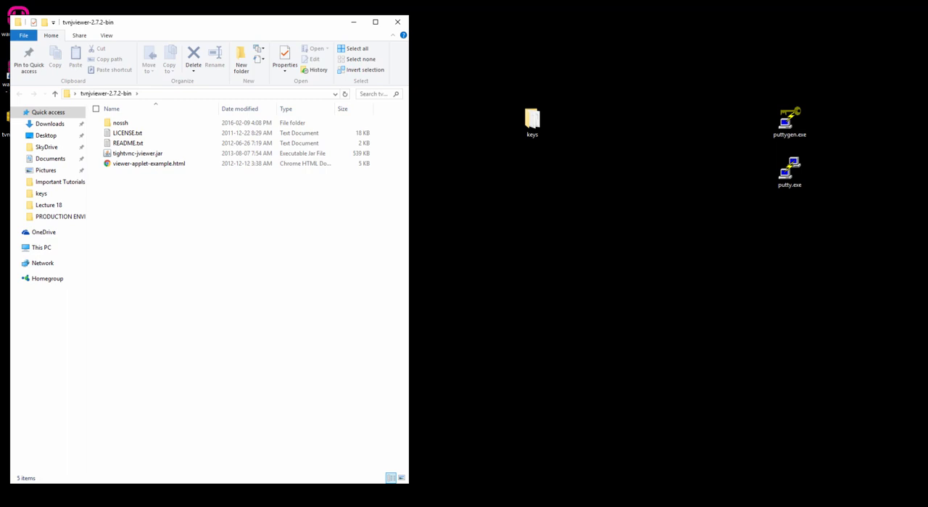
# - Launch PuTTY and load the saved server session's connection details
pyautogui.click(789, 173)
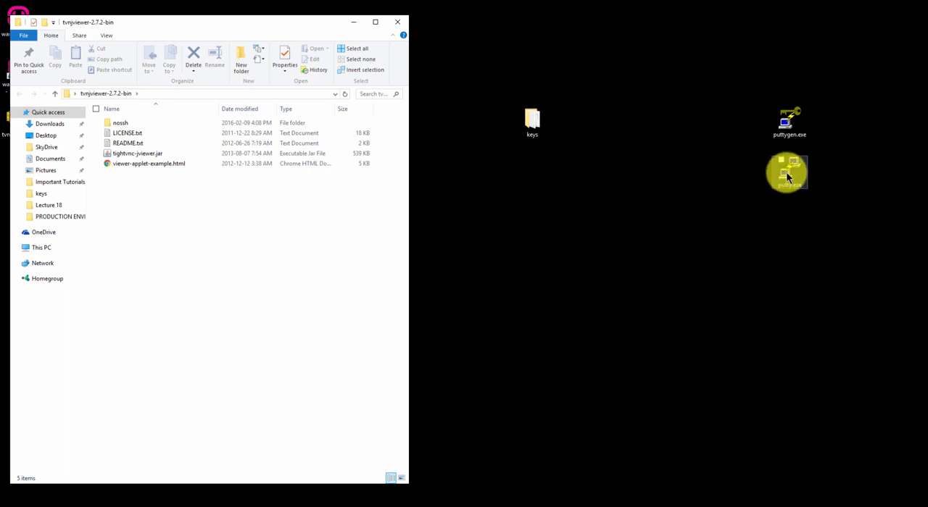
pyautogui.doubleClick(787, 172)
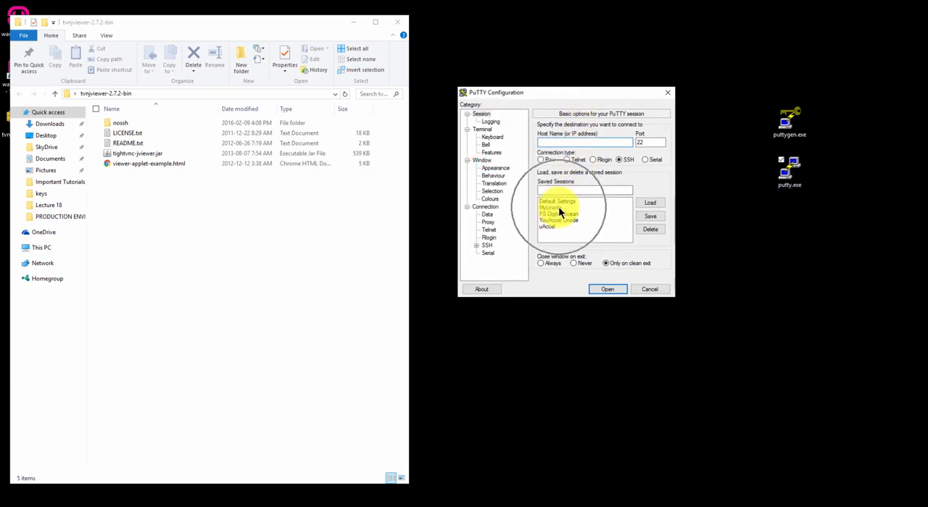
pyautogui.click(559, 209)
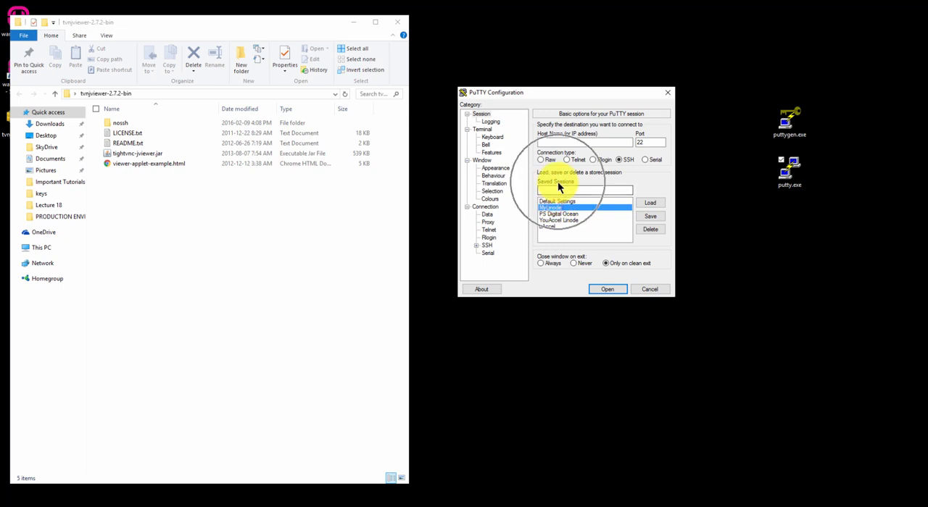
pyautogui.click(649, 203)
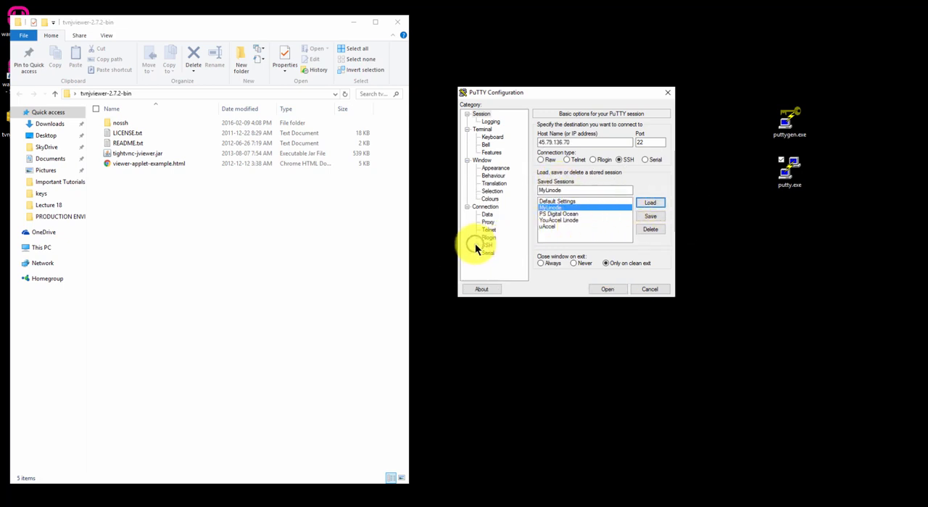
# - Attach the private key .ppk under Connection > SSH > Auth and start the SSH connection
pyautogui.click(480, 215)
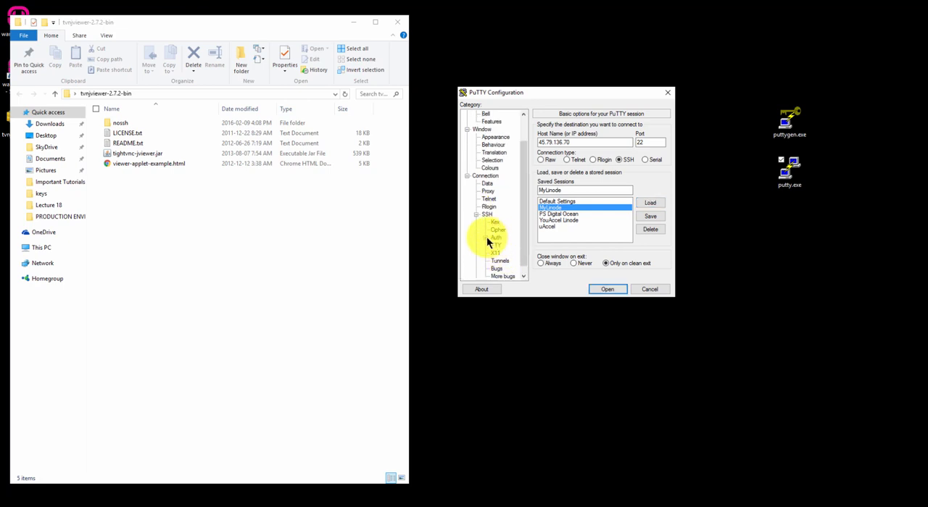
pyautogui.click(495, 238)
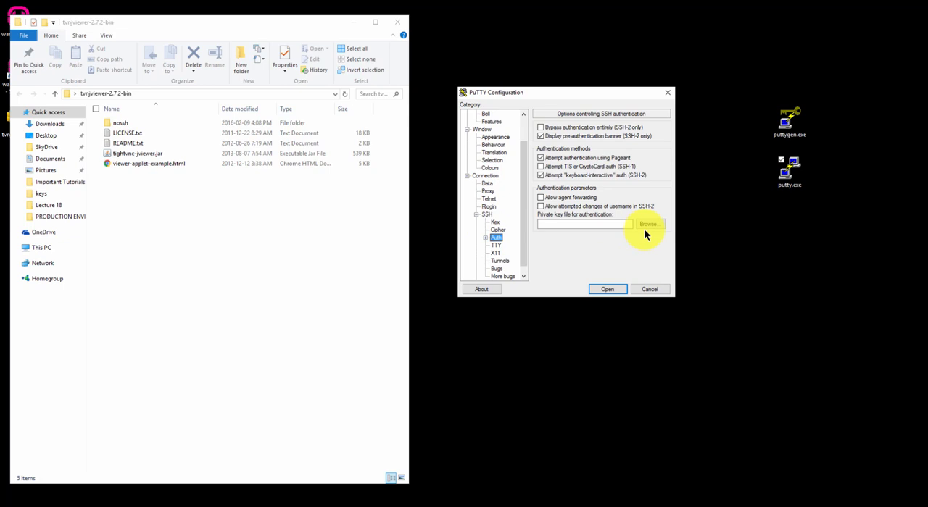
pyautogui.click(647, 223)
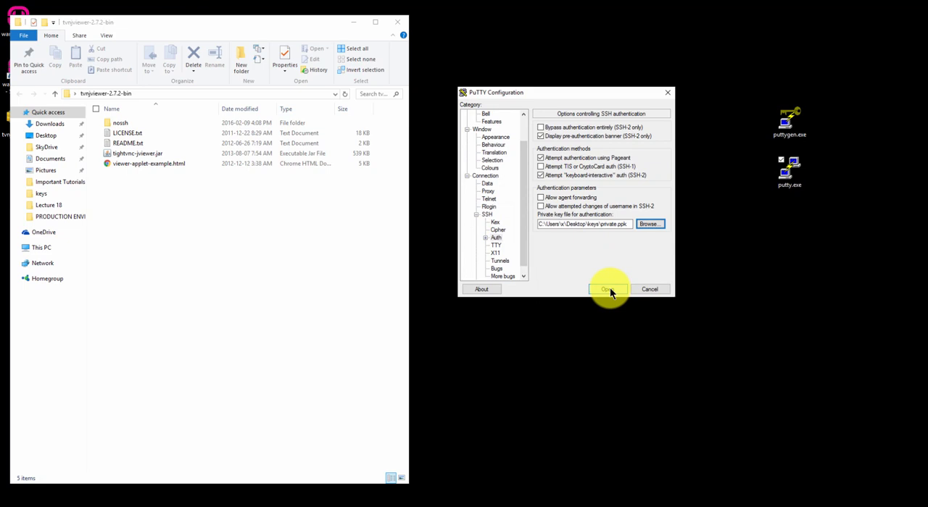
pyautogui.scroll(3)
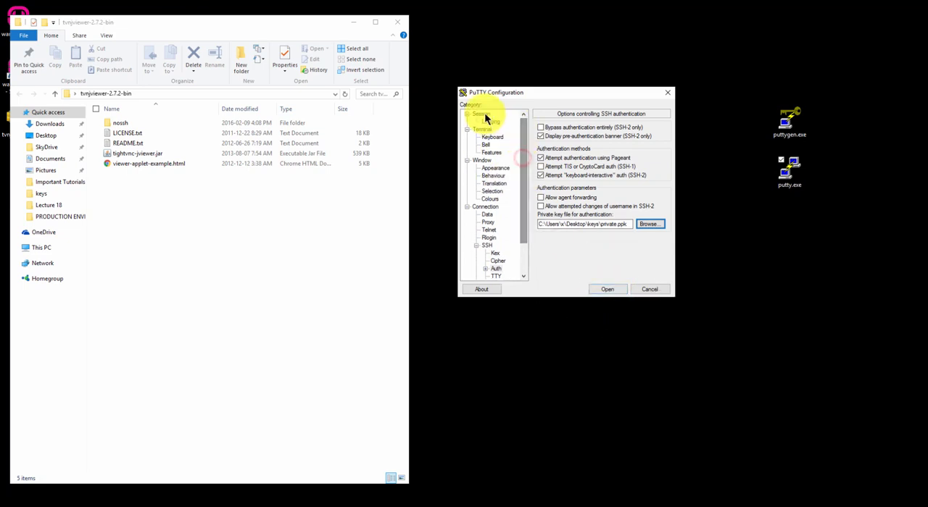
pyautogui.click(482, 113)
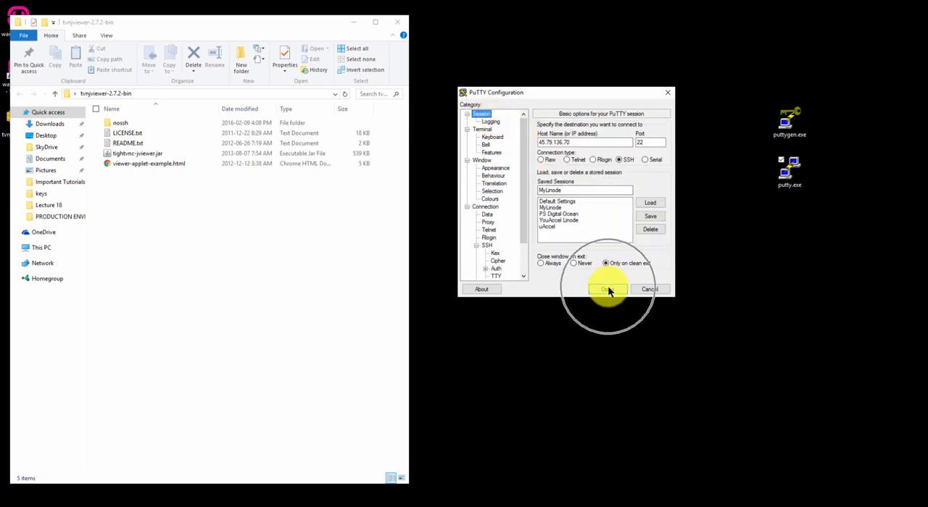
pyautogui.click(608, 288)
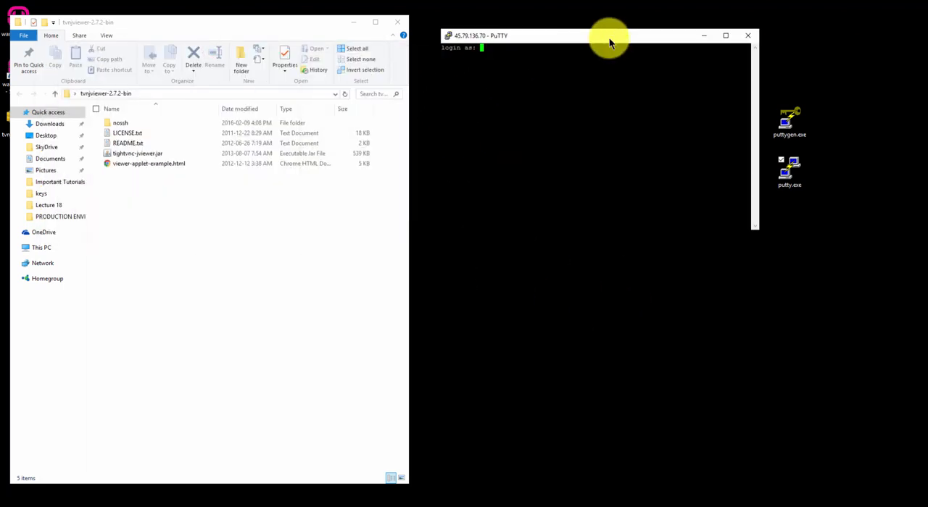
# - Log in as user bob and run vncserver, creating the new desktop saturn:1
pyautogui.write('bob')
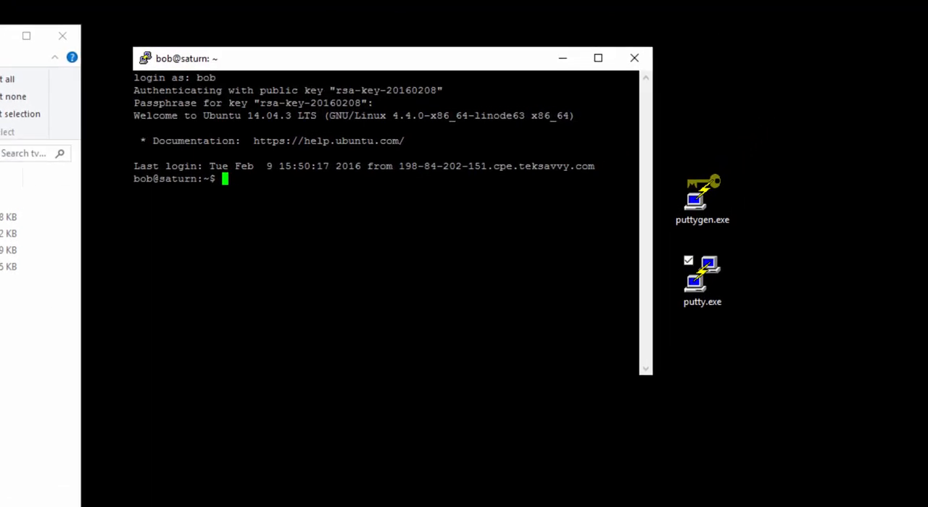
pyautogui.write('vncserver')
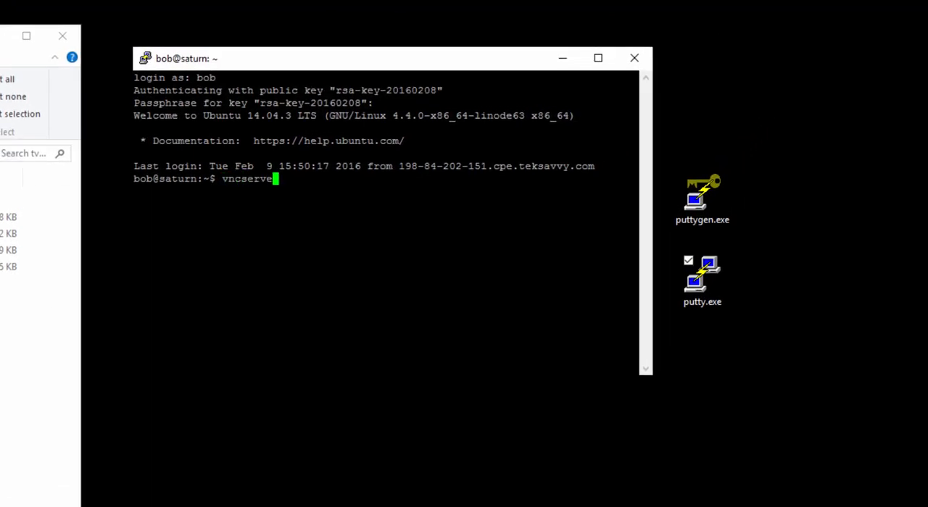
pyautogui.write('r')
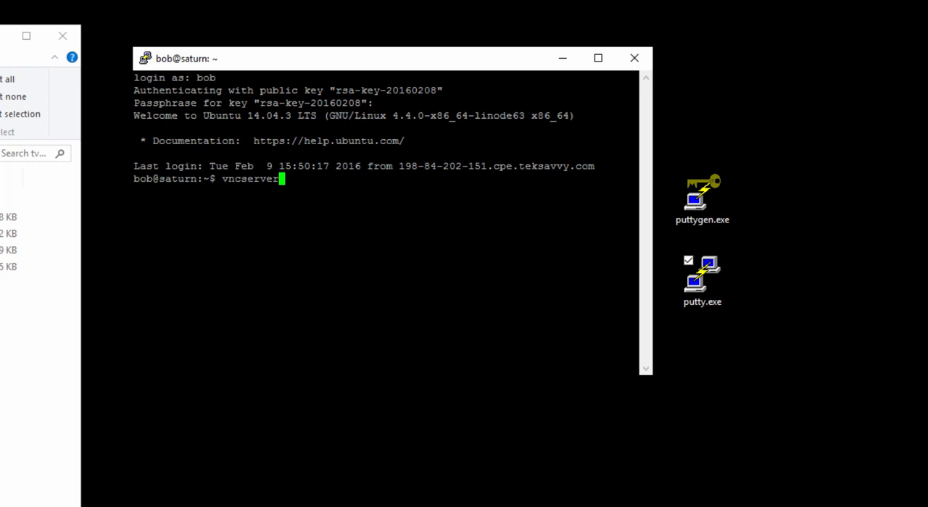
pyautogui.press('Return')
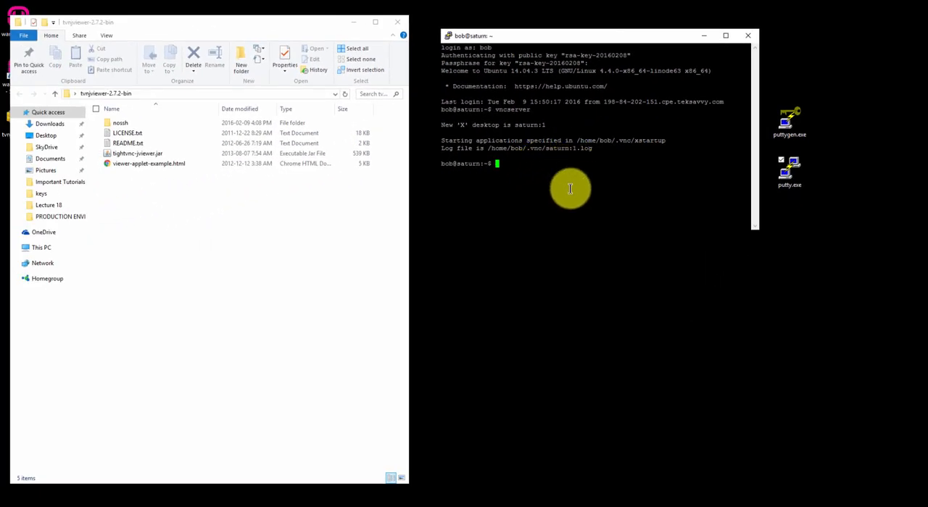
pyautogui.moveTo(551, 162)
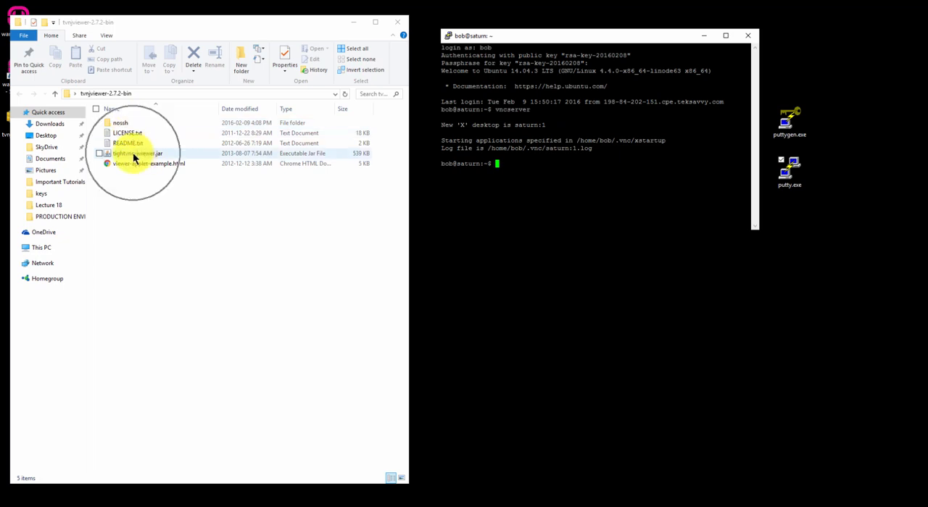
# - Launch tightvnc-jviewer.jar and enter Remote Host 45.79.136.70 with Port 5901
pyautogui.click(138, 153)
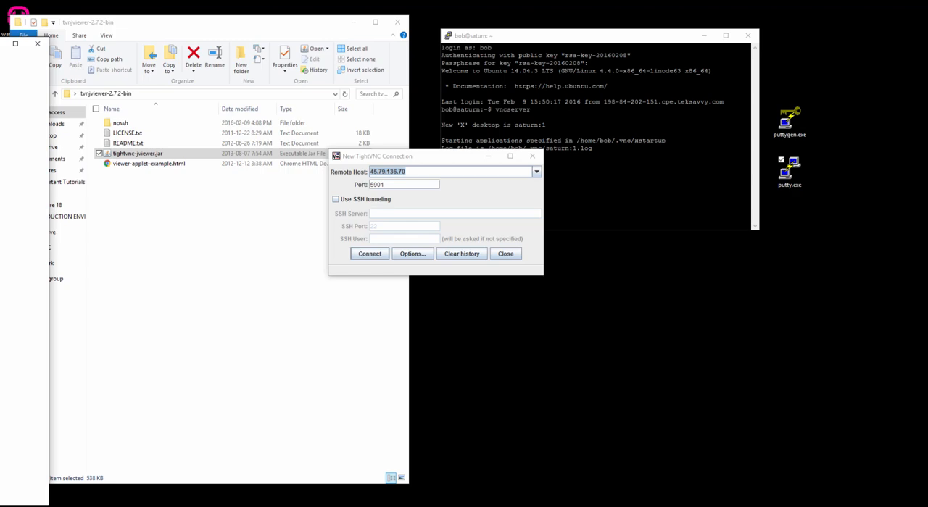
pyautogui.click(481, 35)
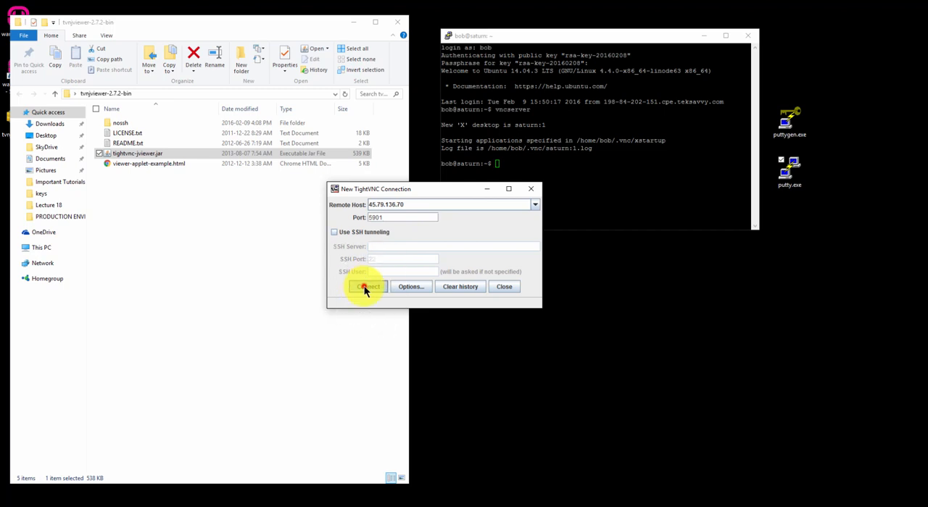
# - Connect, enter the VNC password and log in to show the remote Ubuntu desktop
pyautogui.click(367, 287)
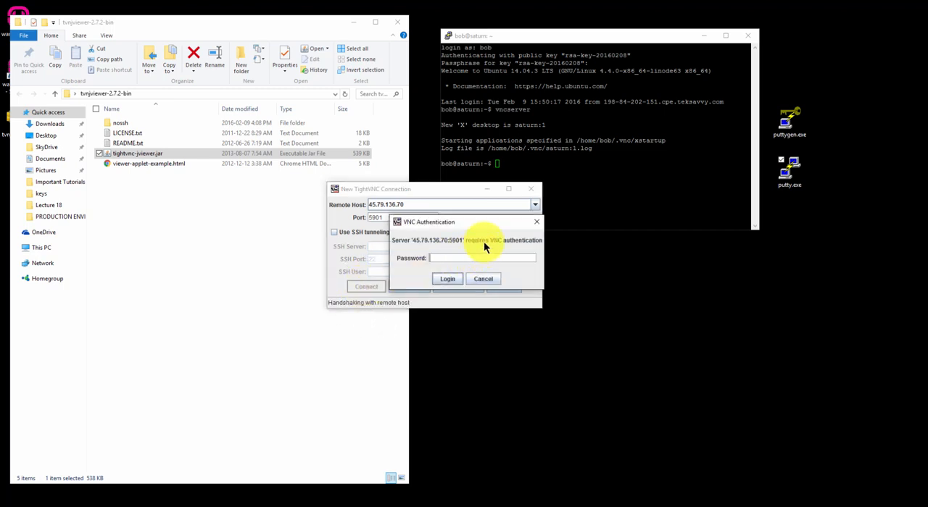
pyautogui.moveTo(453, 235)
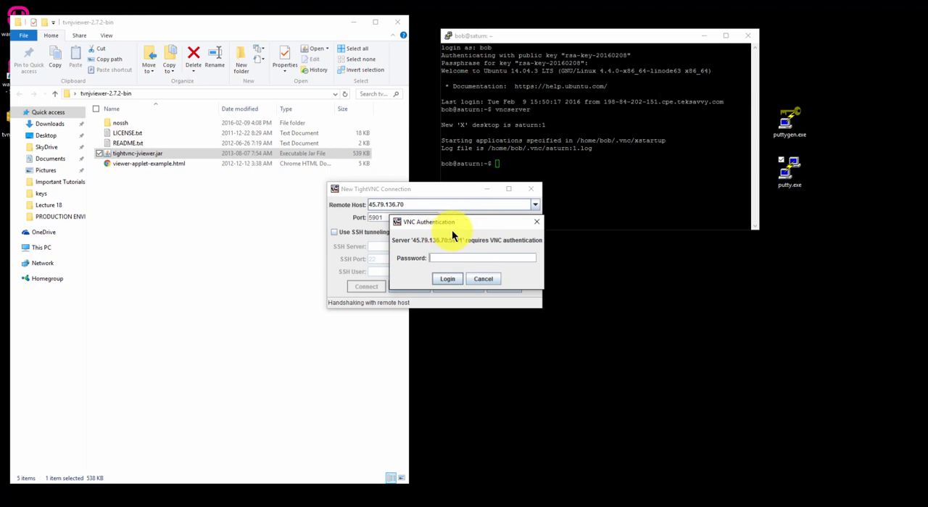
pyautogui.write('1')
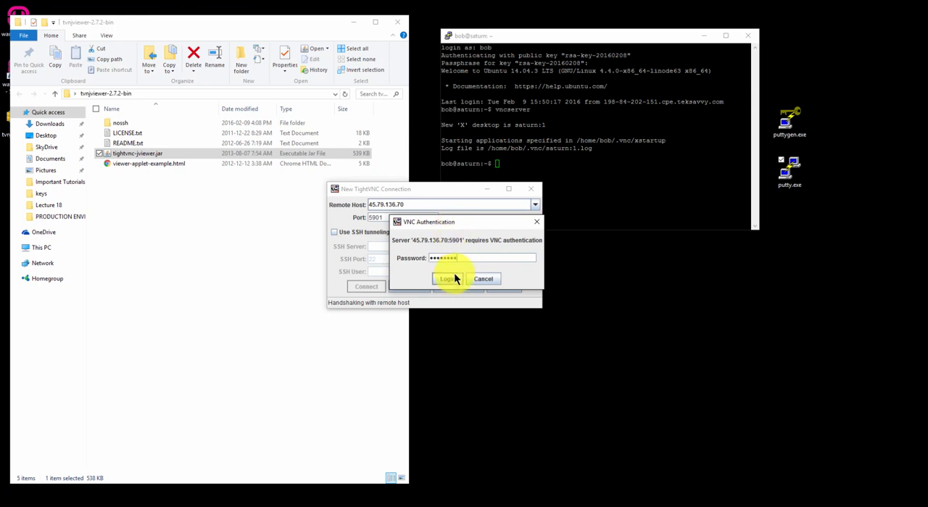
pyautogui.click(447, 280)
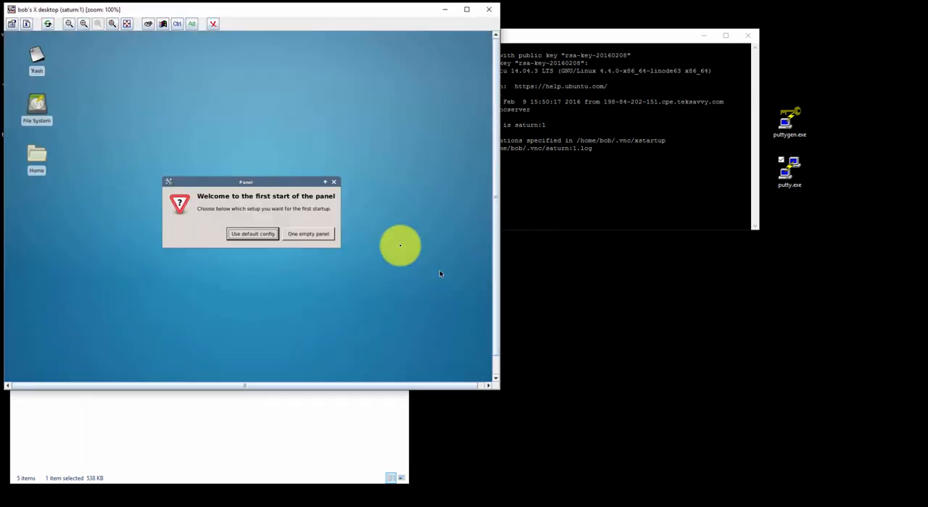